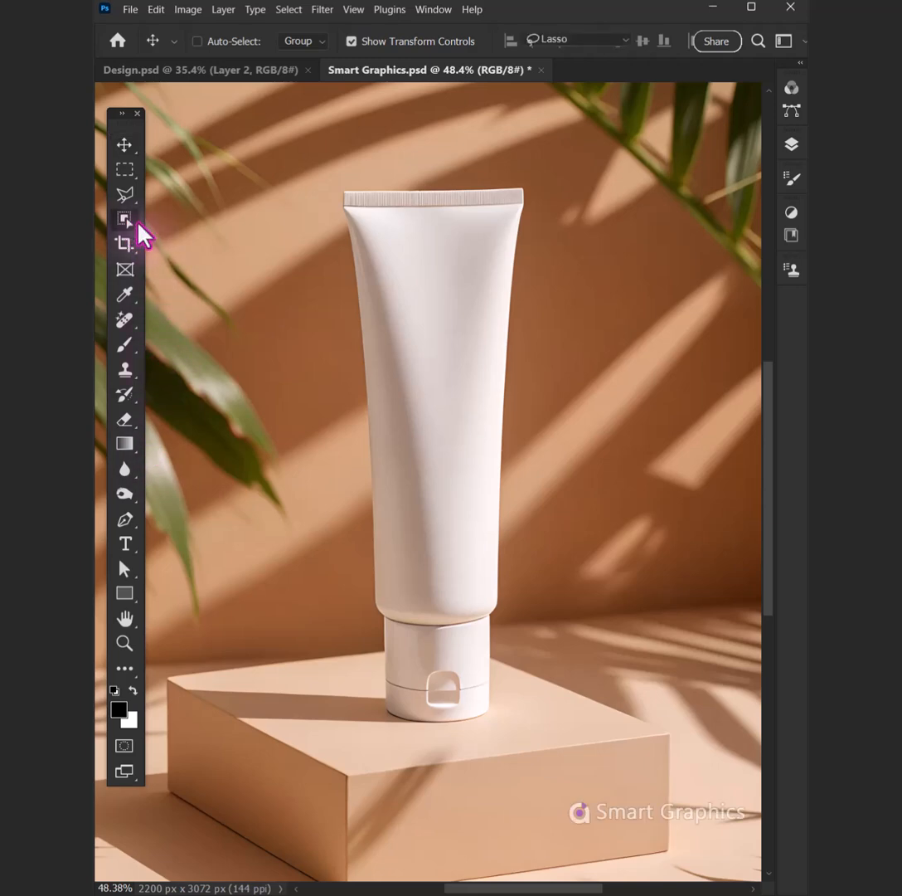
- Select the white tube and copy it onto its own layer above the background
click(122, 219)
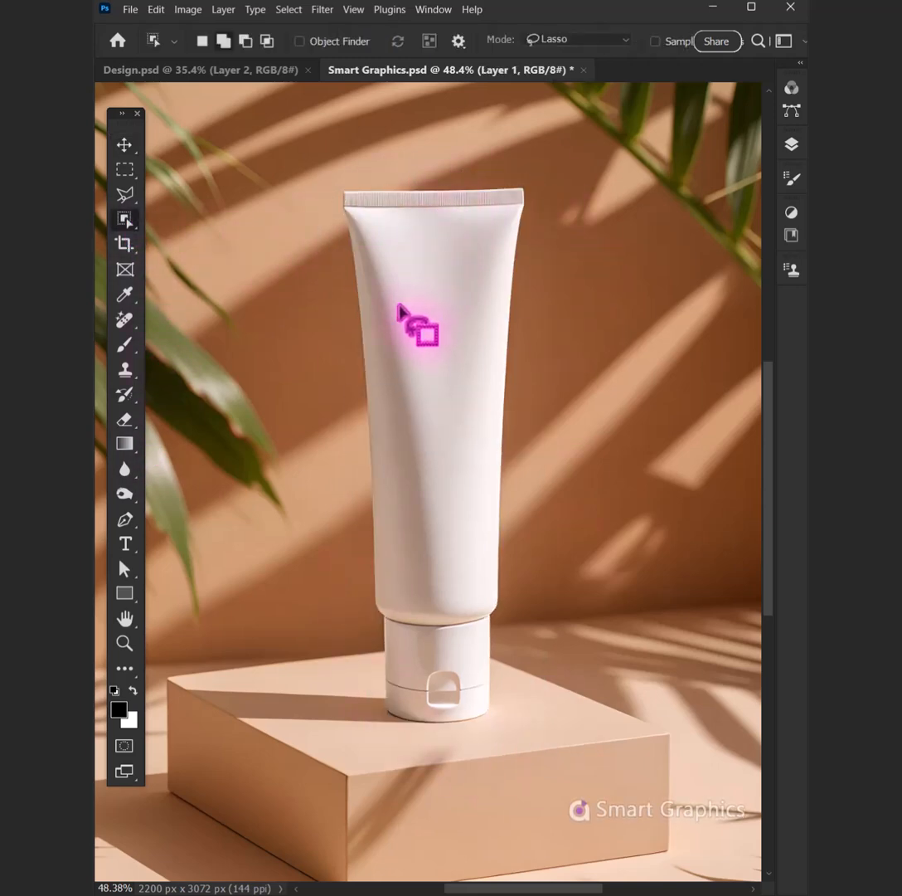
key(Ctrl+Shift+U)
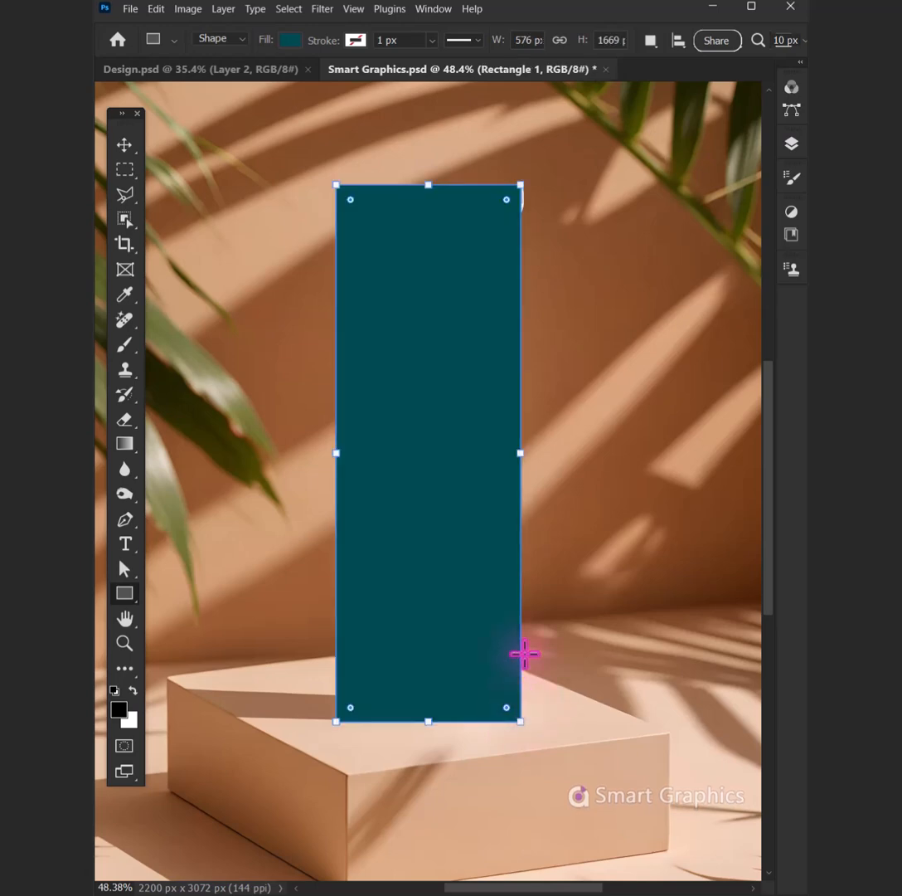
- Draw a teal rectangle over the tube and lower its opacity so the tube shows through
click(791, 143)
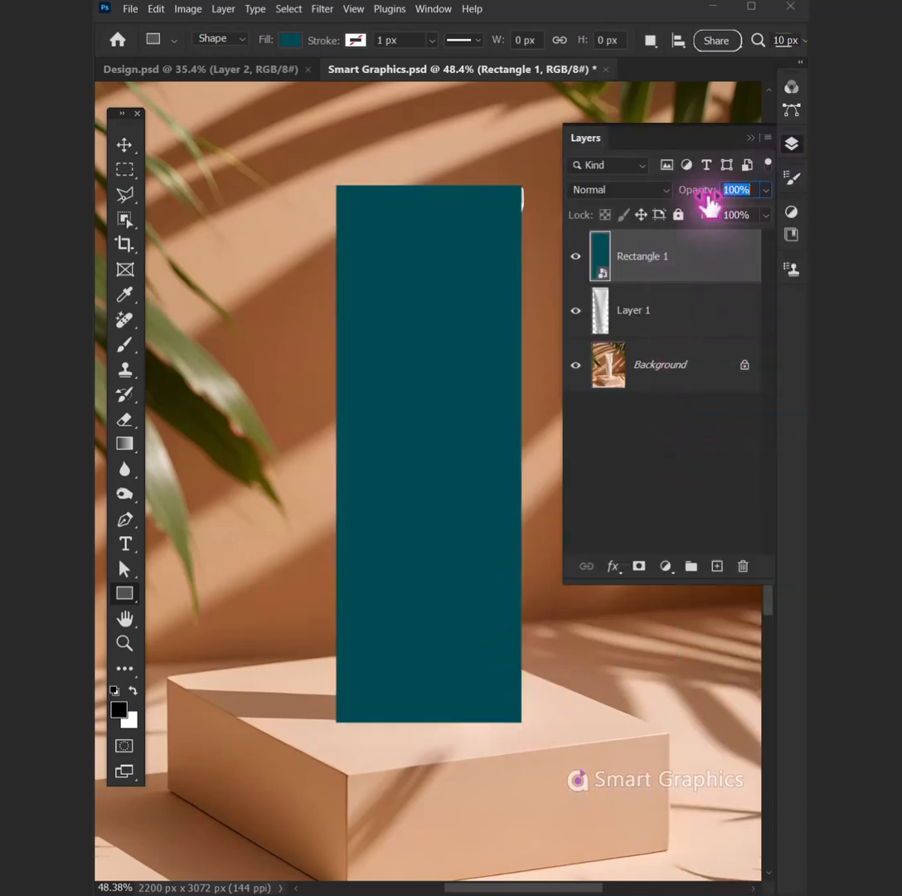
click(793, 143)
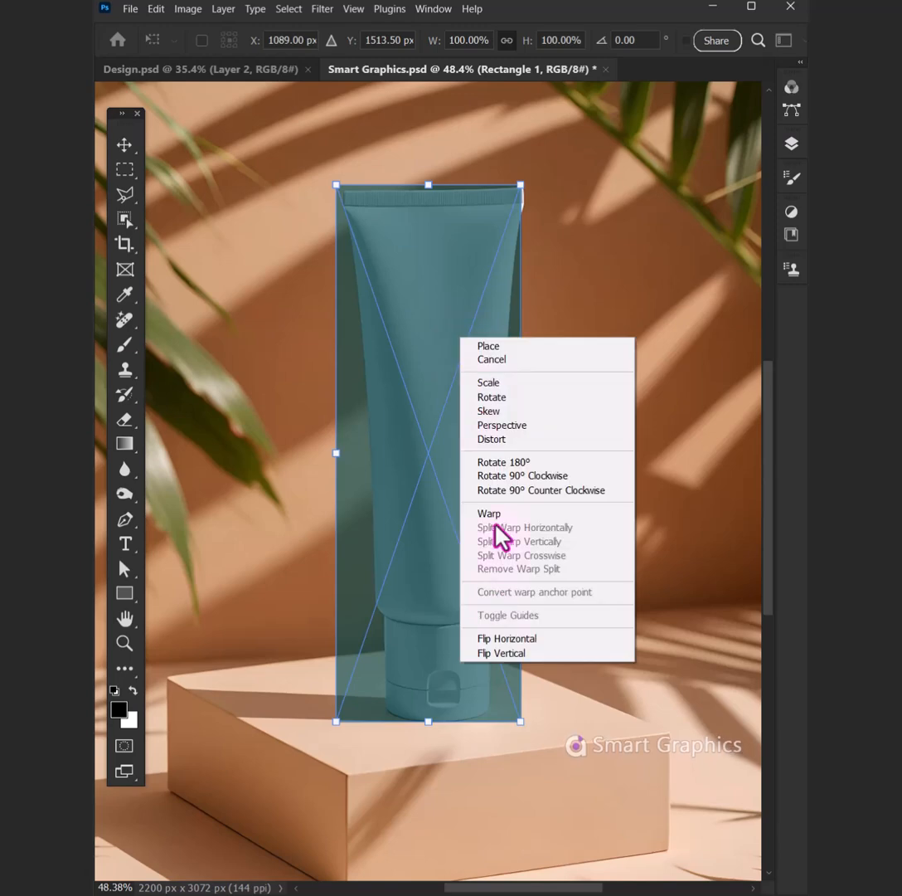
- Warp the teal rectangle to follow the tube's outline and return to the mockup document
drag(521, 720, 506, 728)
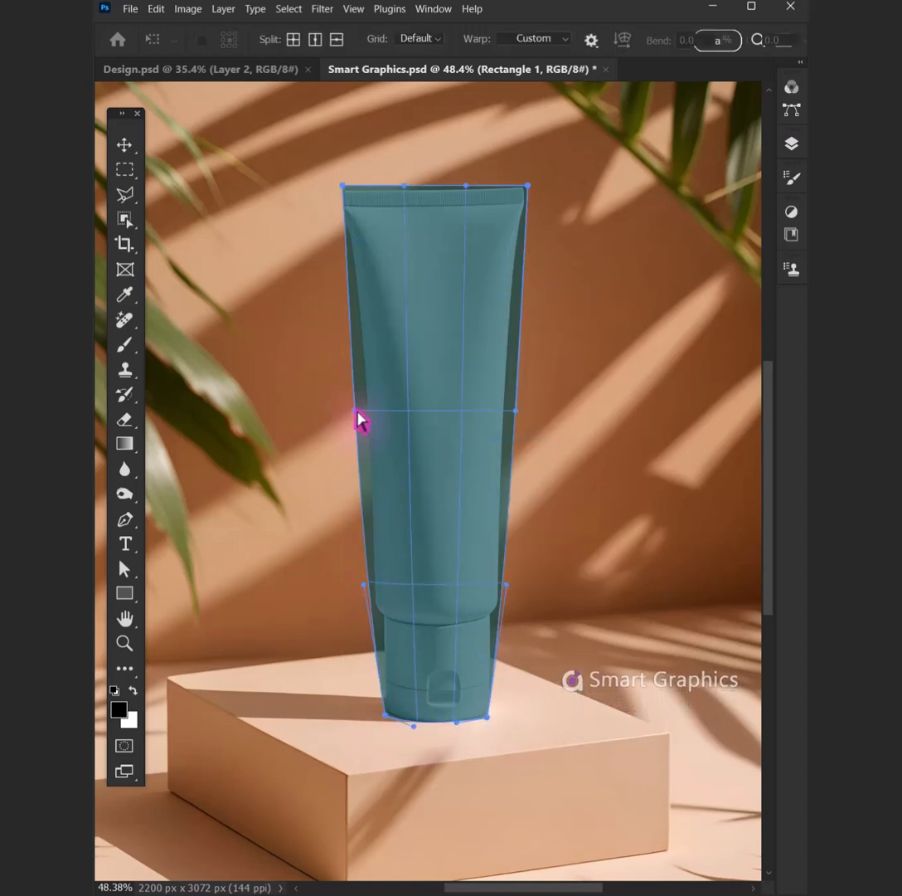
drag(362, 418, 342, 189)
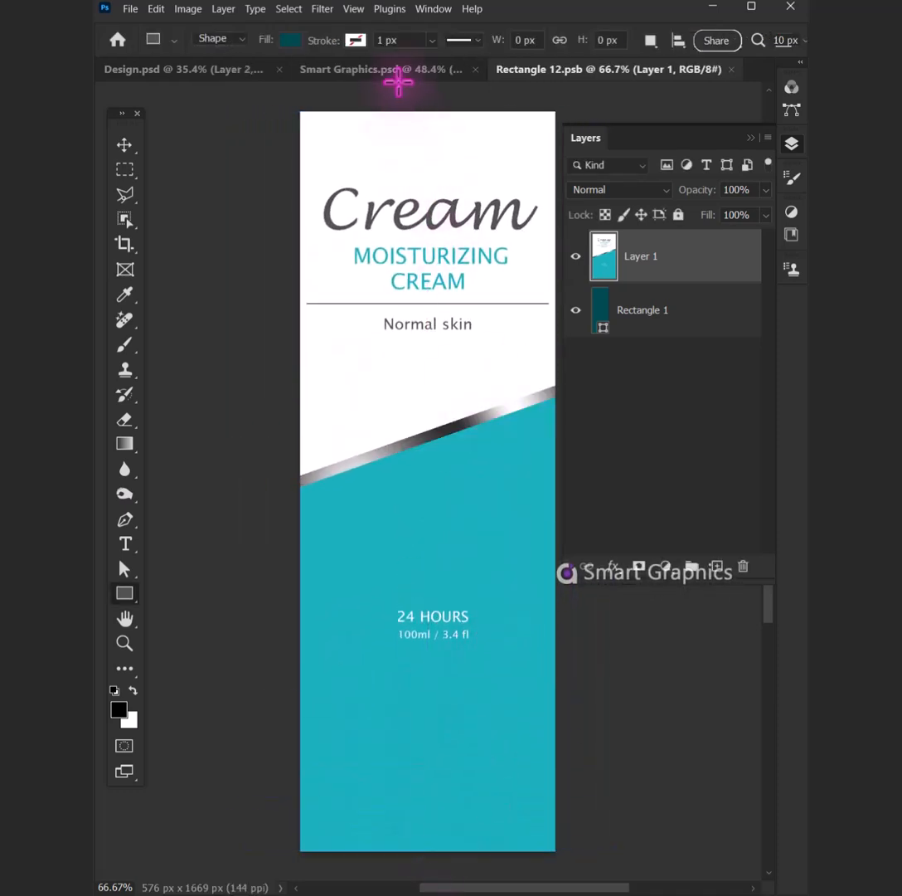
click(361, 70)
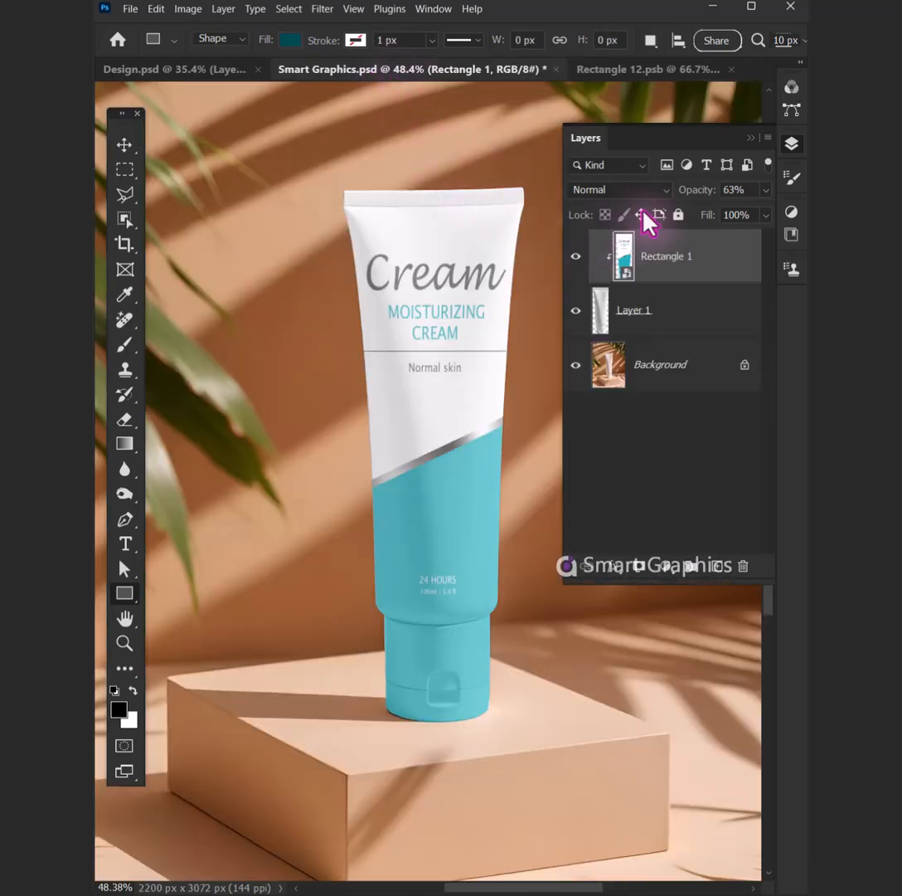
- Blend the Cream label with Multiply and Underlying Layer Blend If so highlights show through
click(621, 189)
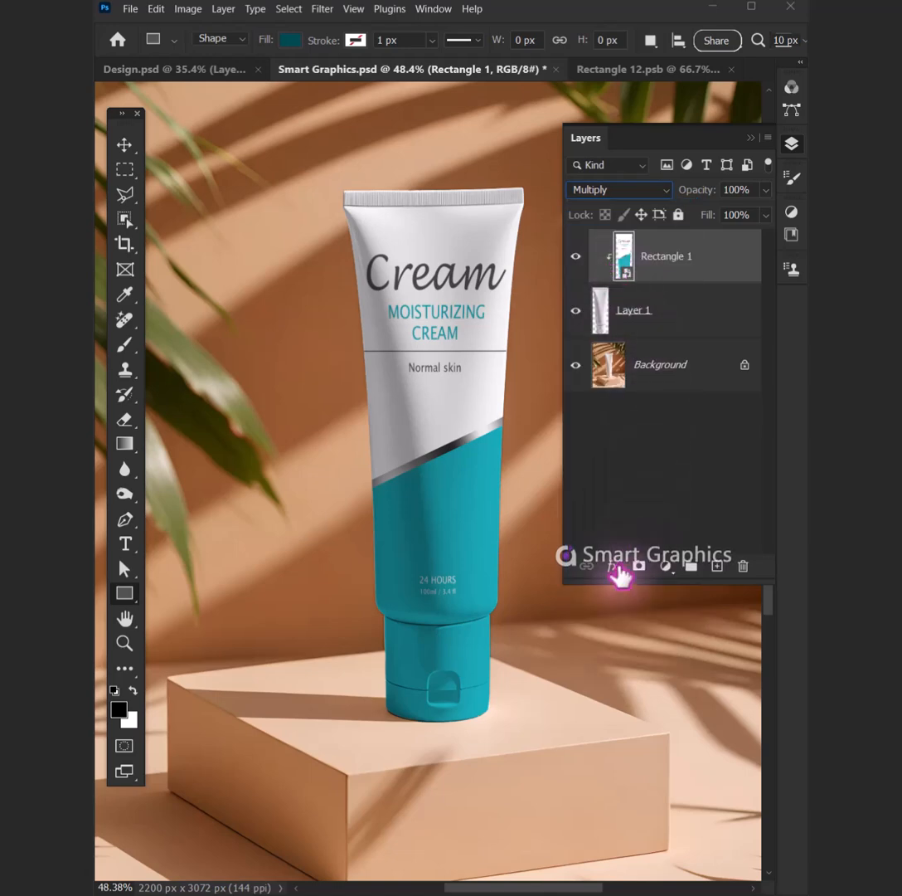
click(611, 565)
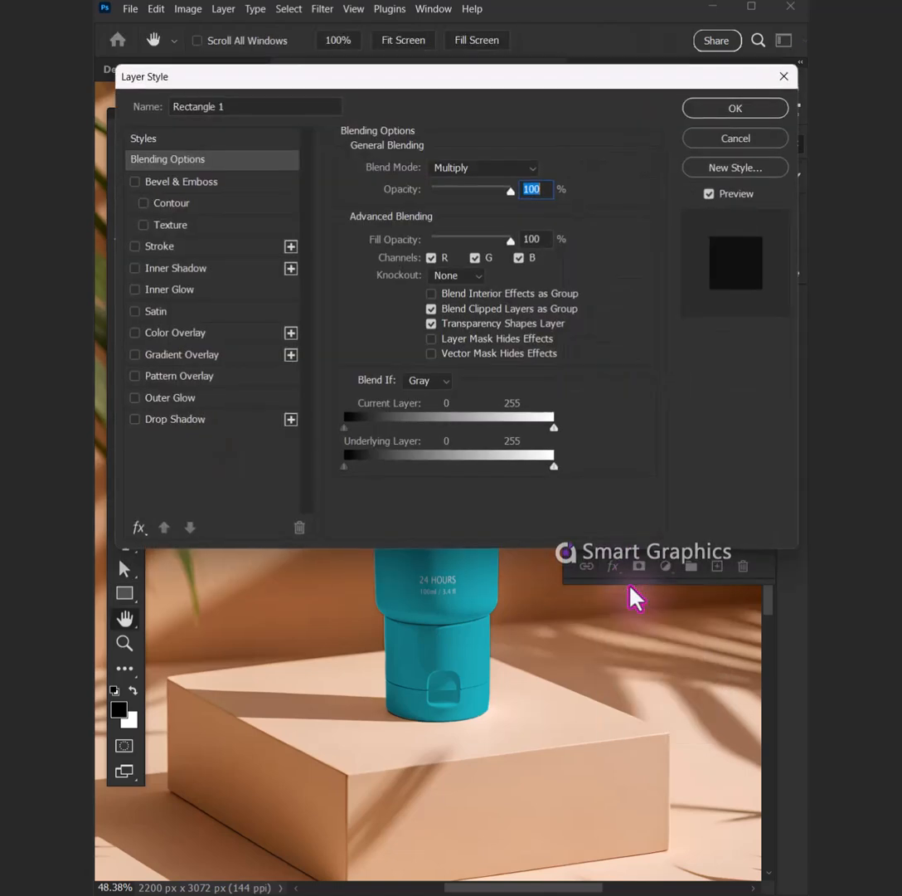
drag(553, 464, 537, 464)
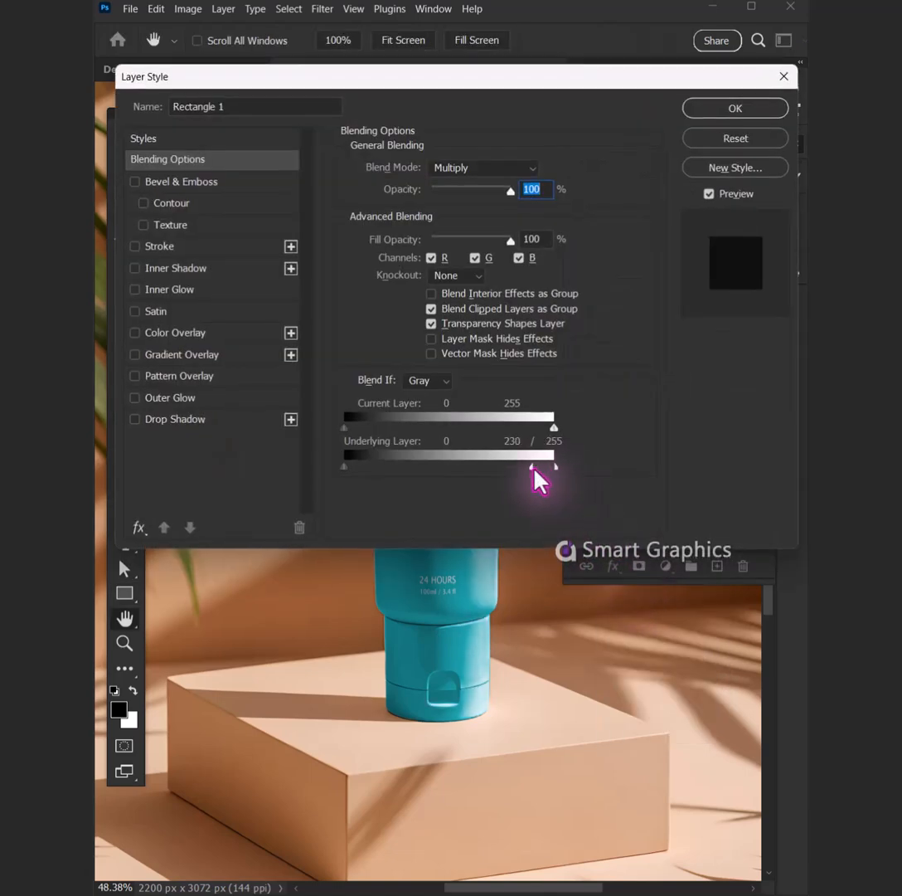
click(735, 107)
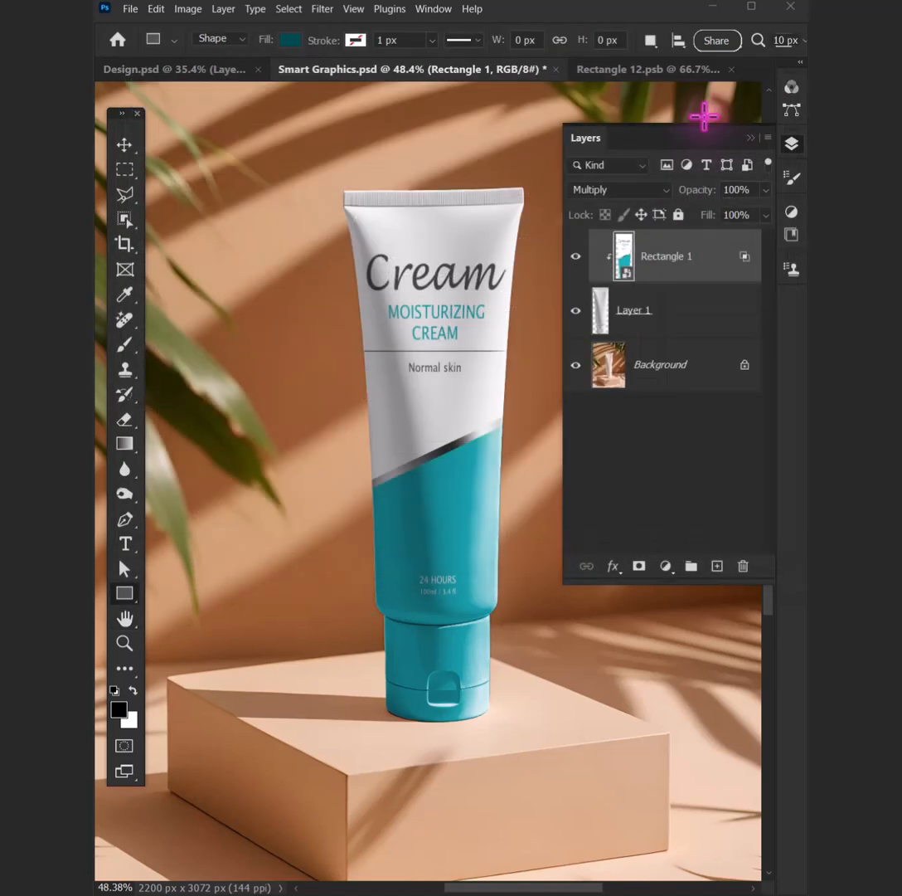
mouse_move(577, 378)
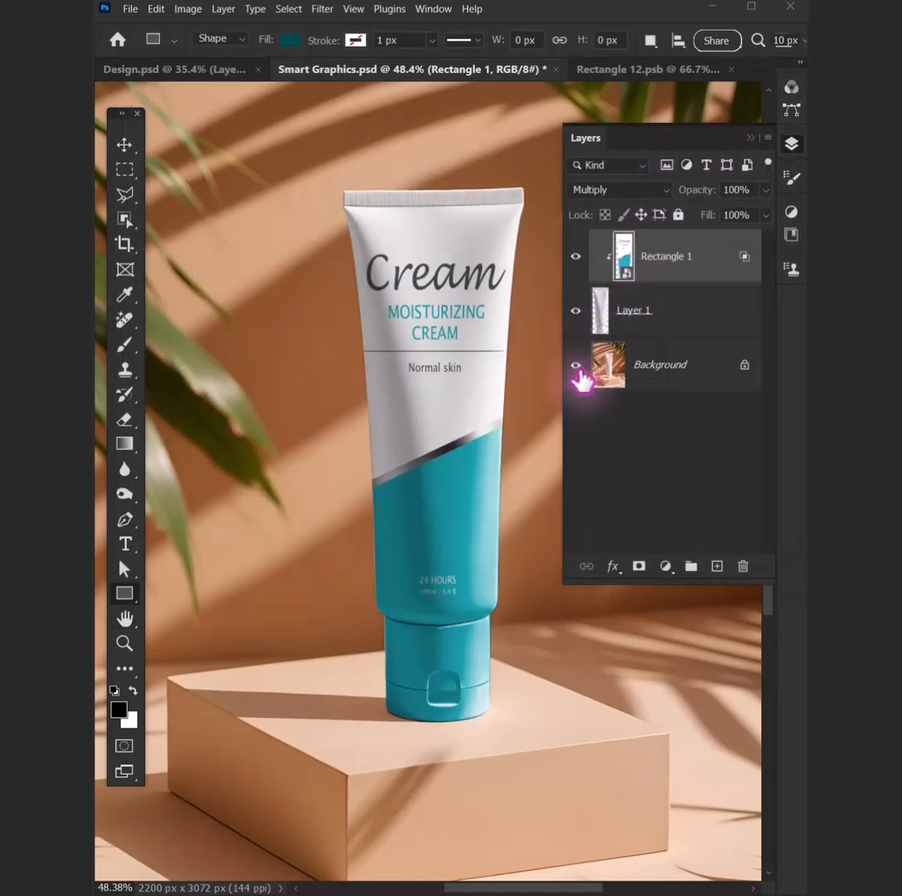
mouse_move(663, 498)
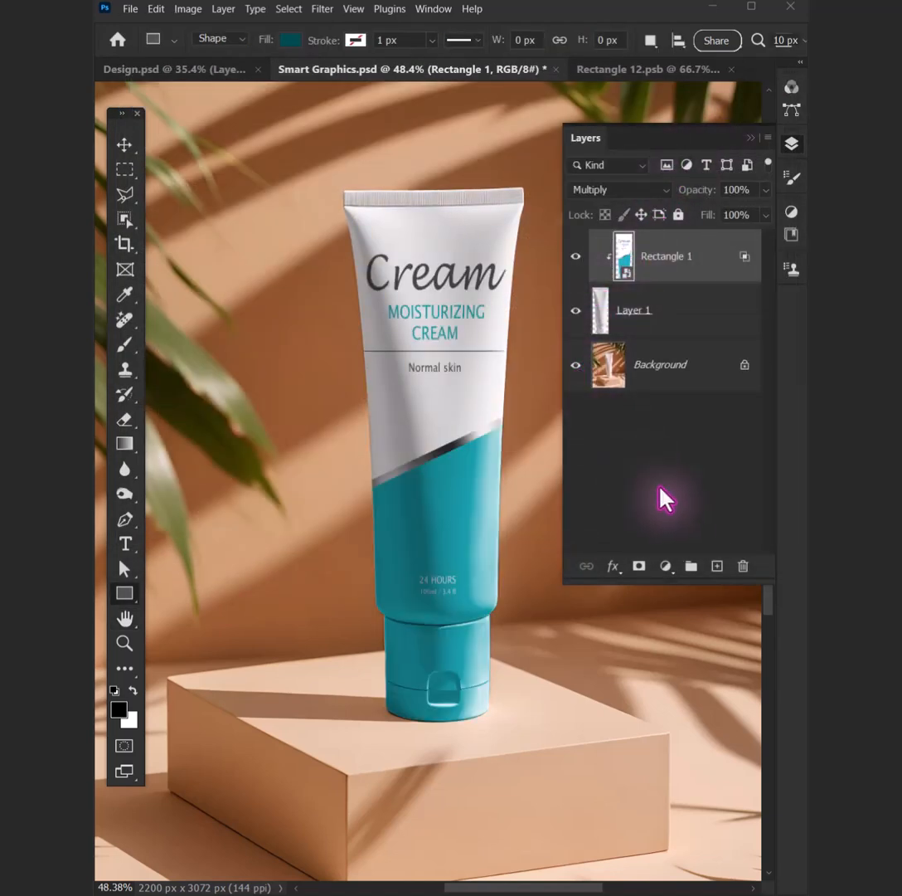